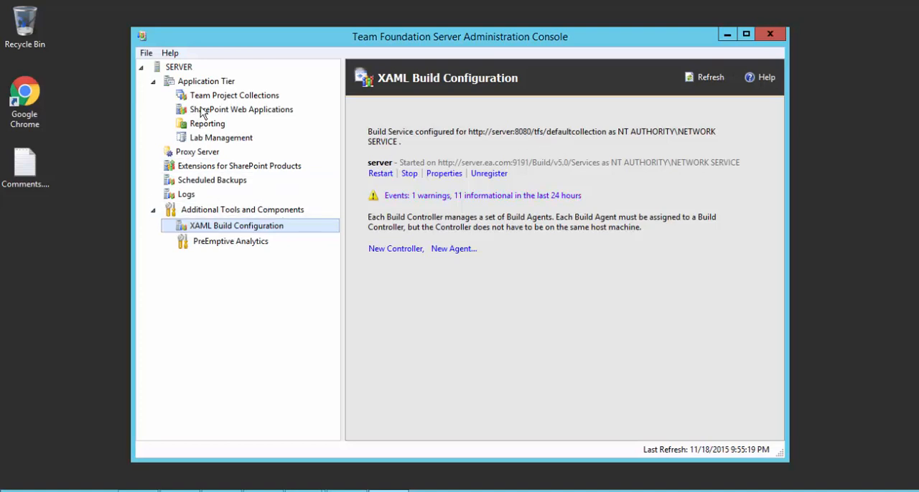
# - Navigate from Application Tier to the XAML Build Configuration page under Additional Tools and Components
pyautogui.click(206, 80)
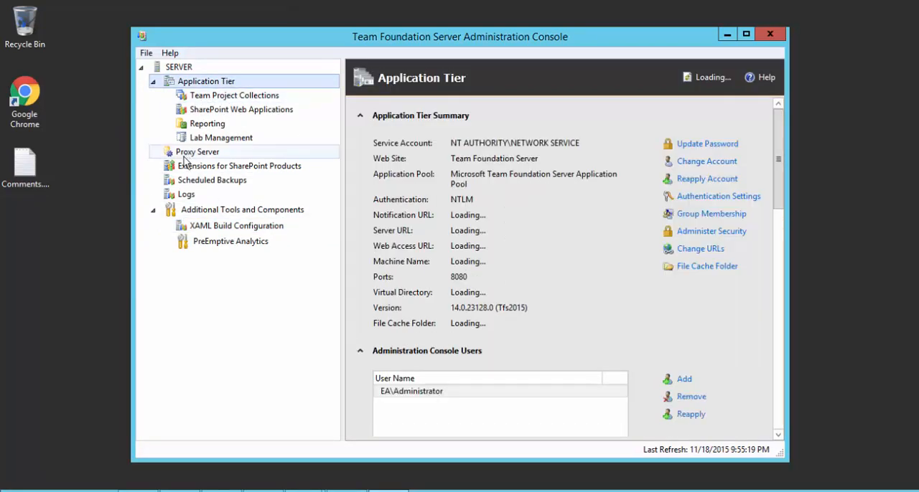
pyautogui.click(155, 80)
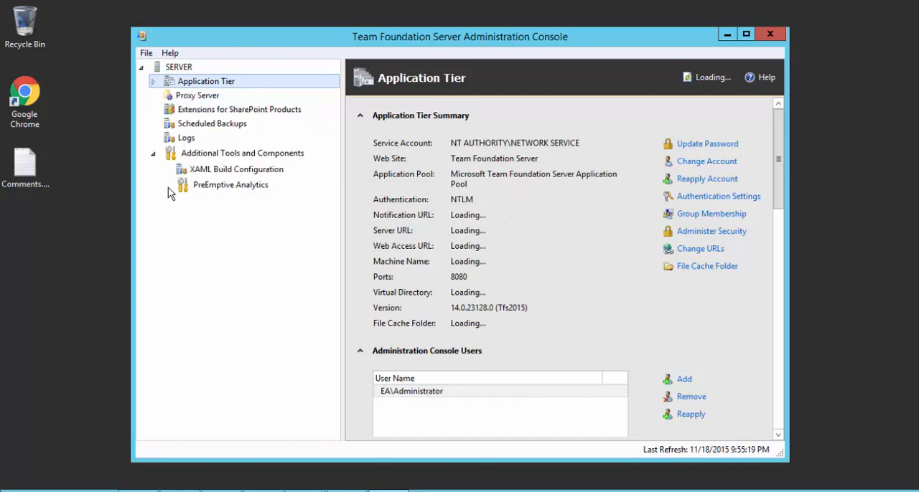
pyautogui.click(243, 152)
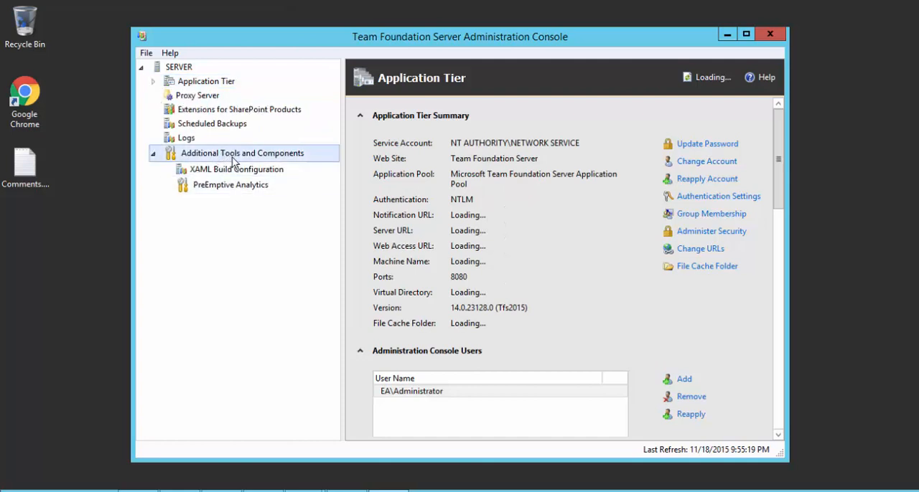
pyautogui.click(243, 152)
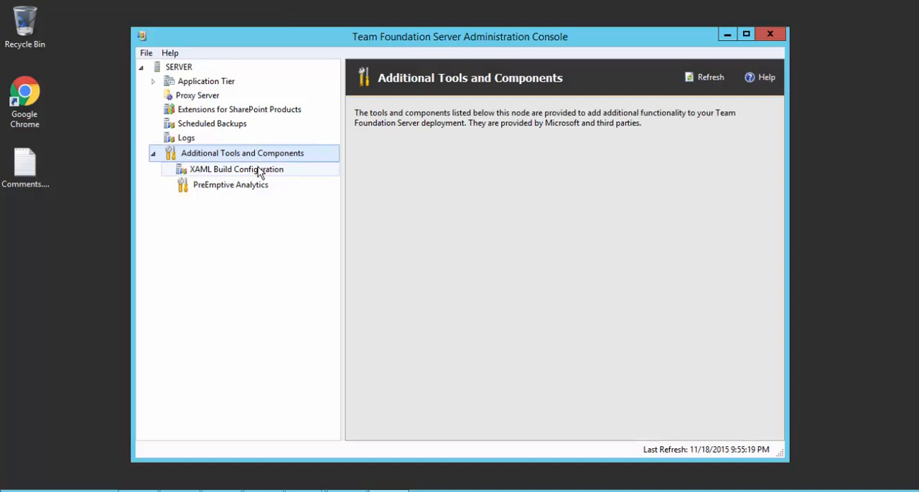
pyautogui.click(236, 170)
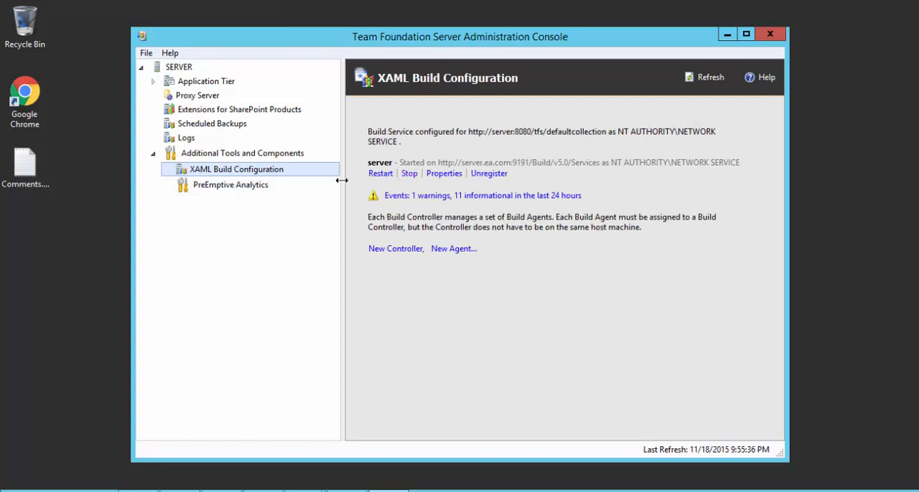
pyautogui.moveTo(626, 120)
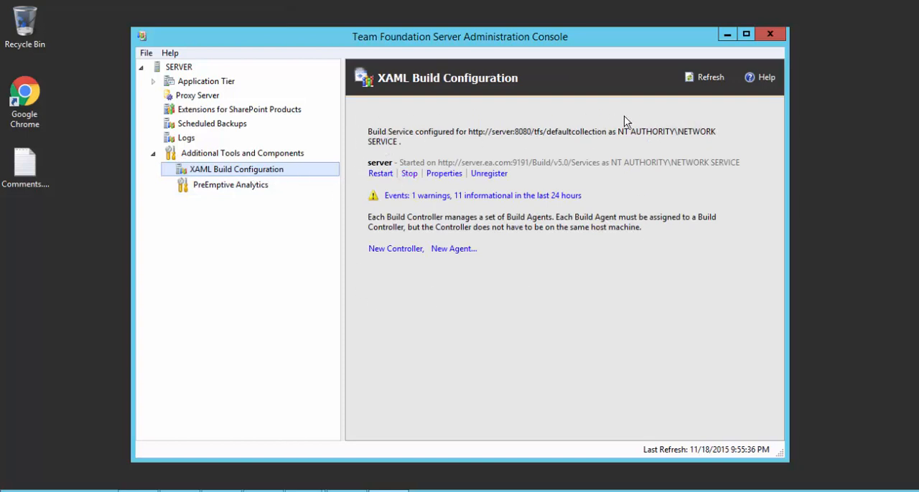
pyautogui.moveTo(423, 353)
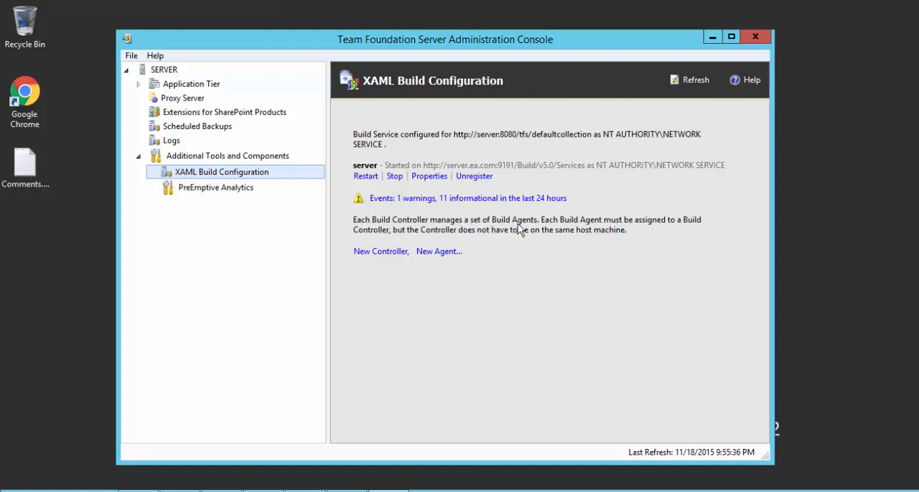
pyautogui.moveTo(647, 228)
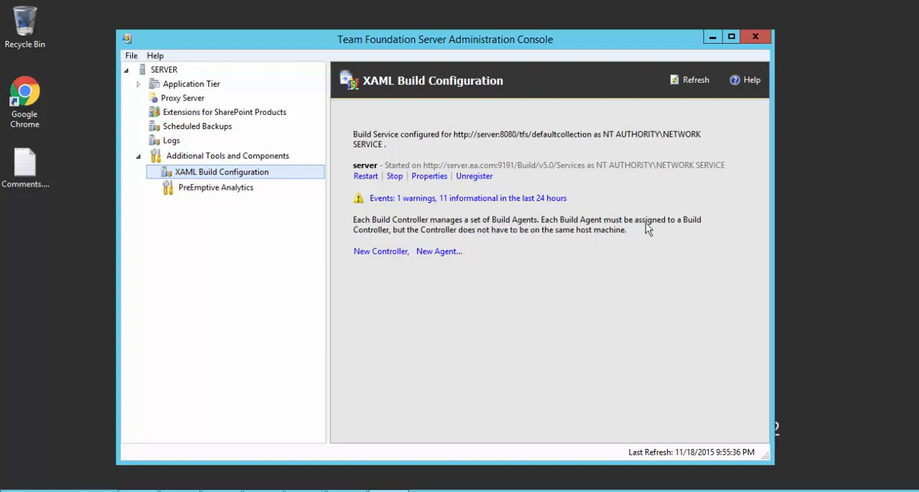
pyautogui.moveTo(434, 236)
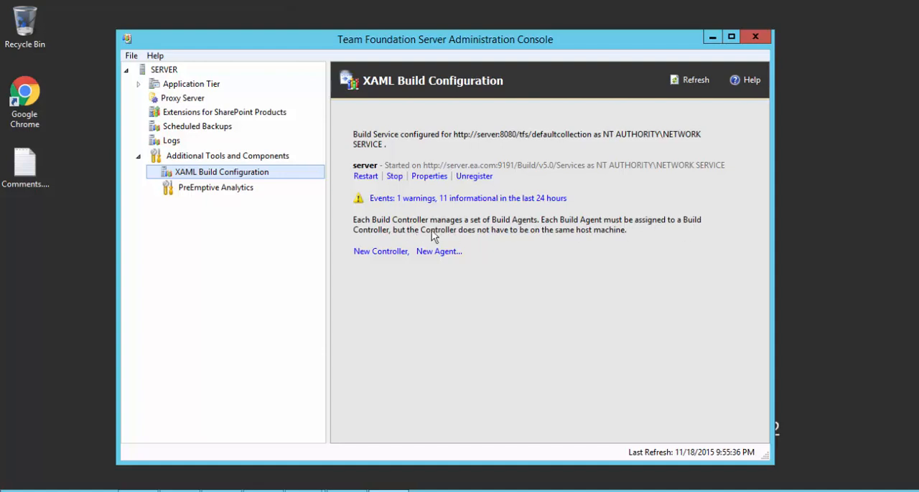
pyautogui.moveTo(551, 241)
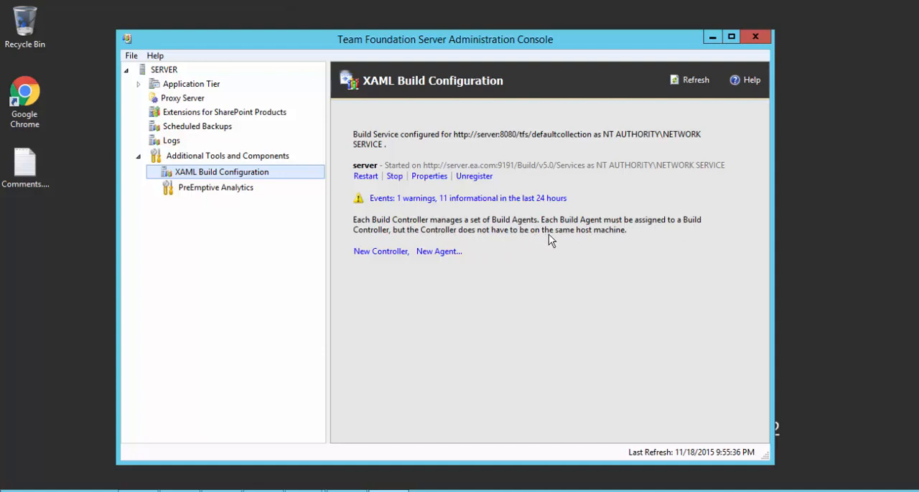
pyautogui.moveTo(636, 244)
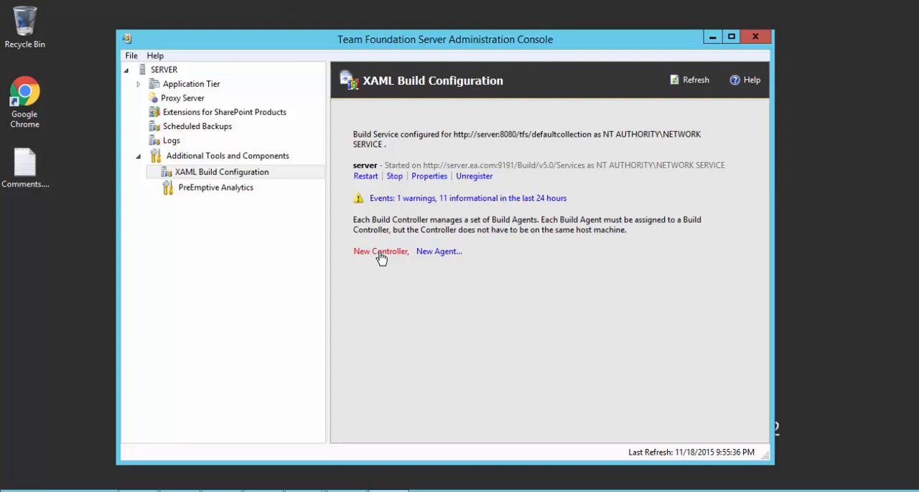
# - Create a new controller described as 'Controller running in TFS server machines', concurrent builds at number of agents
pyautogui.click(379, 252)
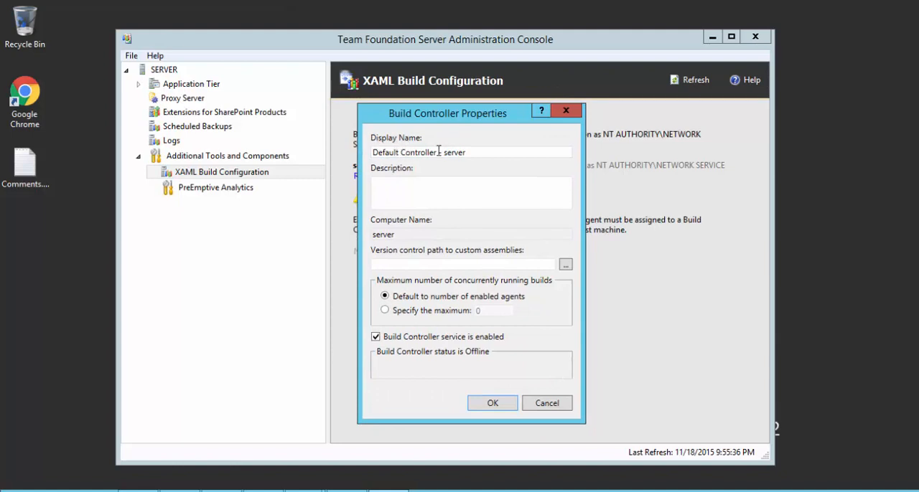
pyautogui.tripleClick(439, 152)
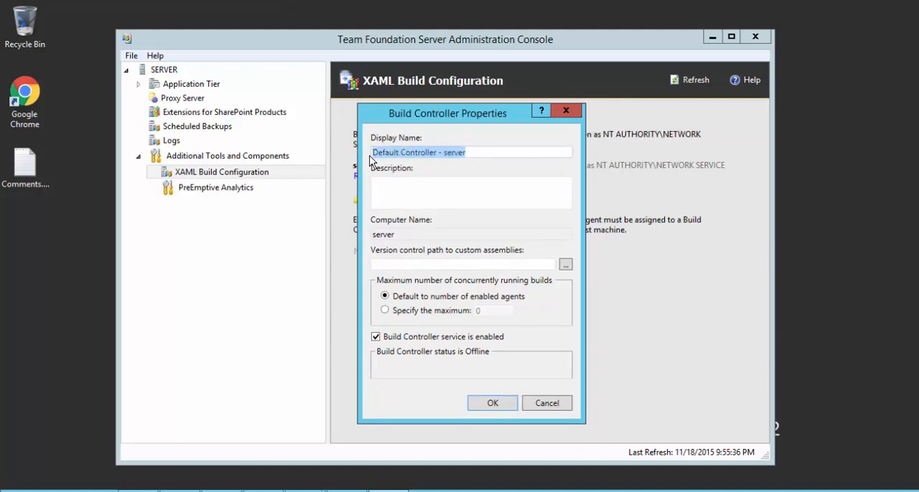
pyautogui.click(469, 192)
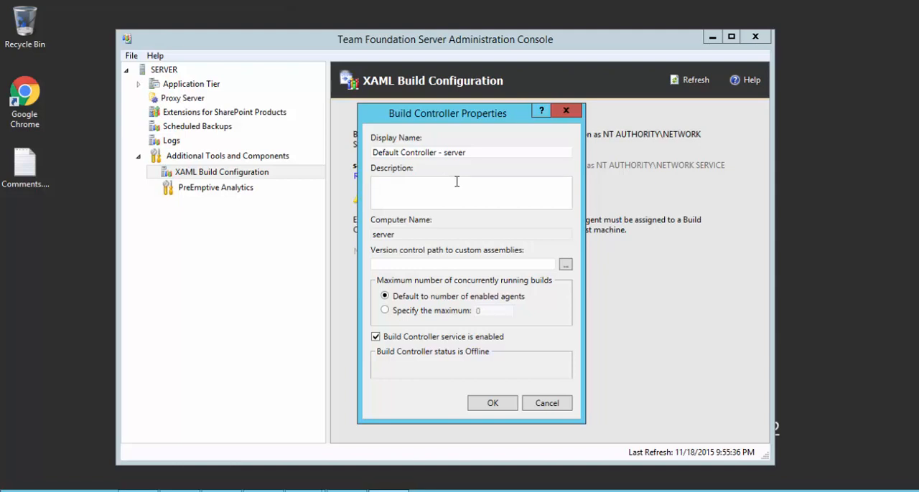
pyautogui.write('Controller running in')
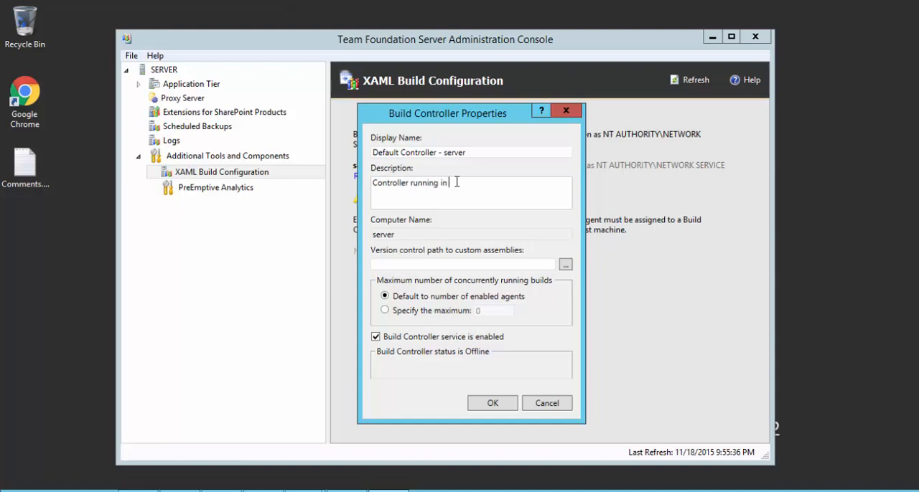
pyautogui.write('TFS machines')
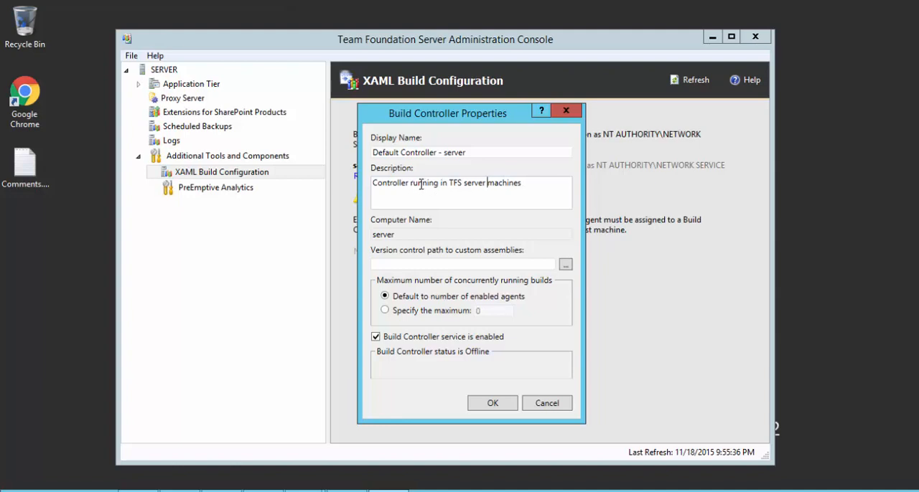
pyautogui.moveTo(416, 187)
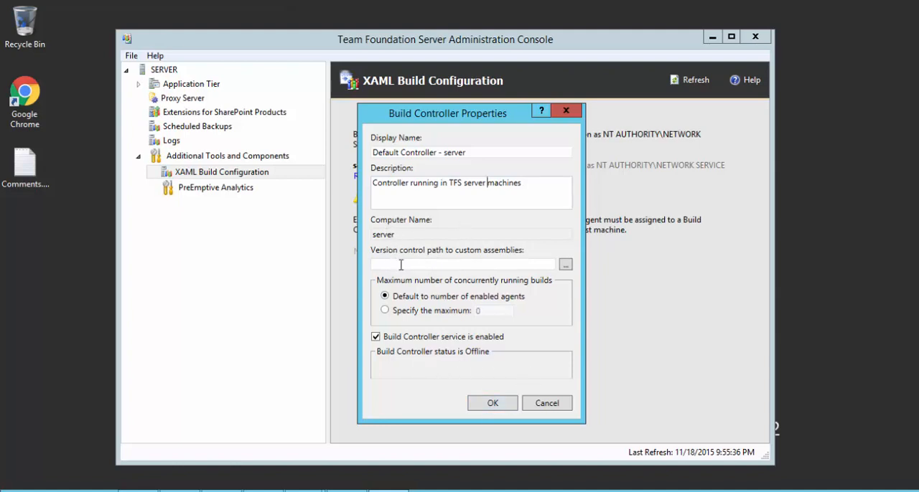
pyautogui.moveTo(528, 258)
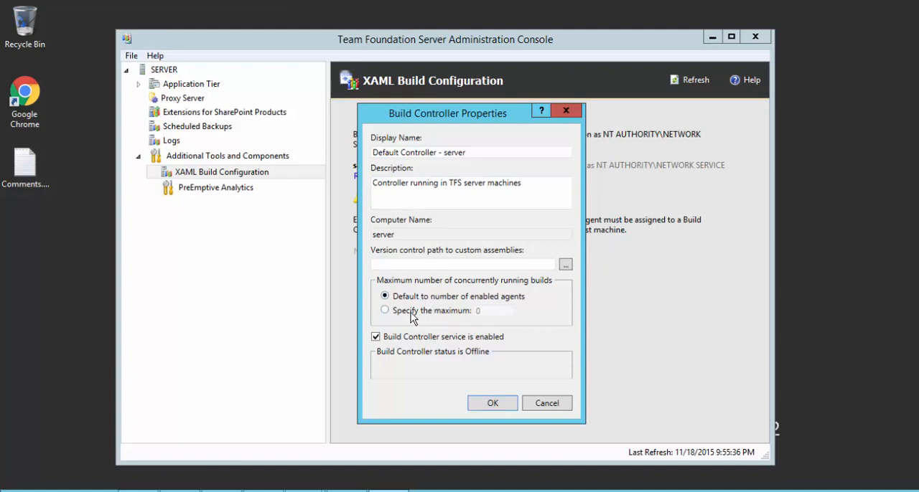
pyautogui.click(384, 310)
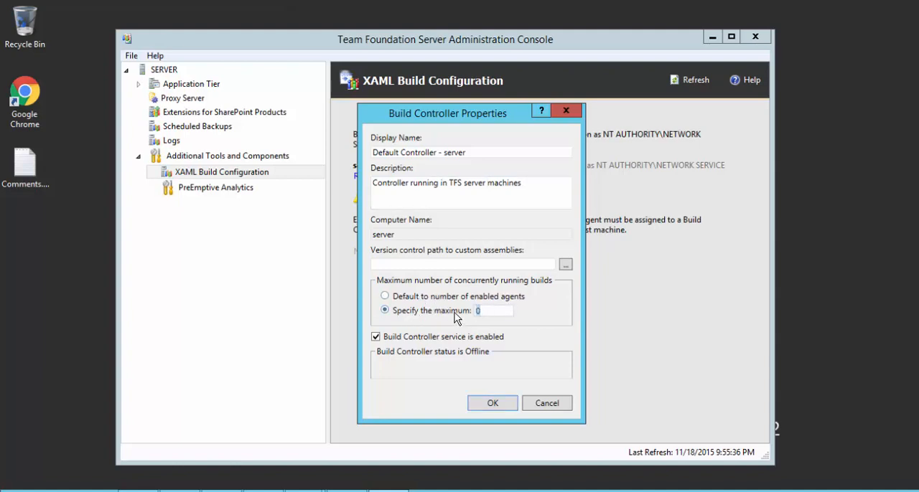
pyautogui.click(384, 296)
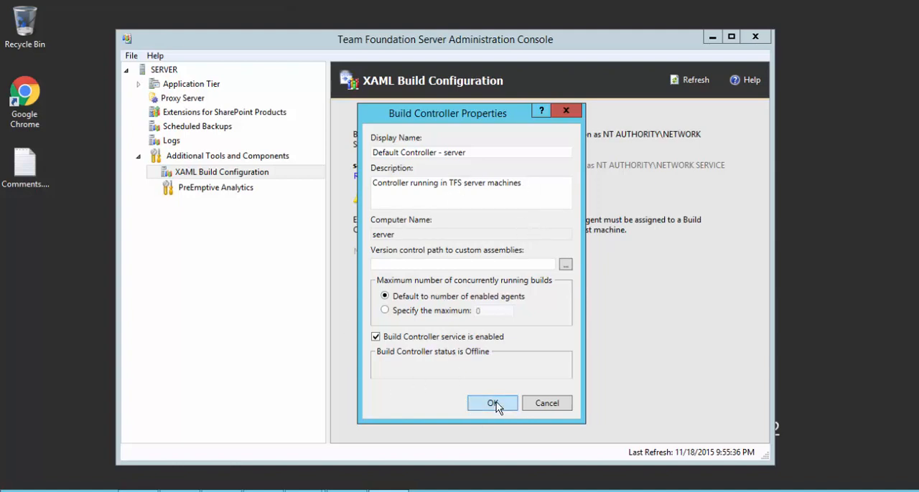
# - Save the new controller and start the build service so Default Controller - server shows Ready
pyautogui.click(491, 402)
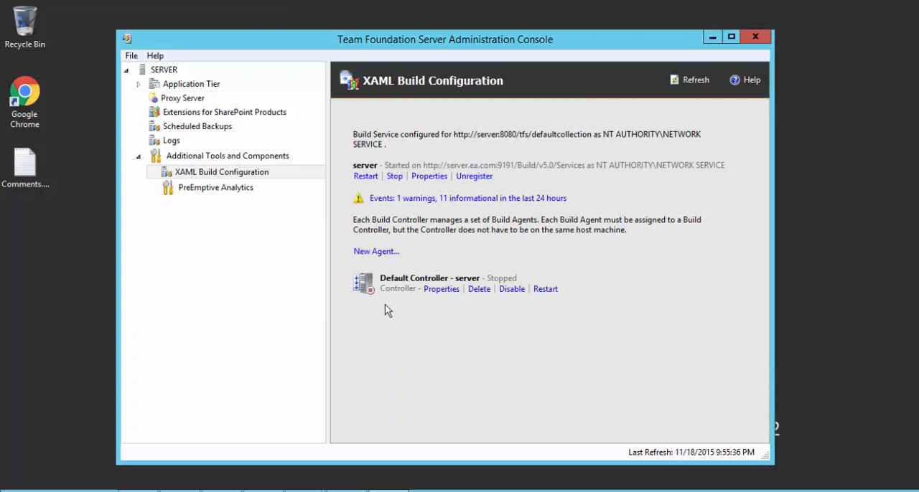
pyautogui.moveTo(385, 307)
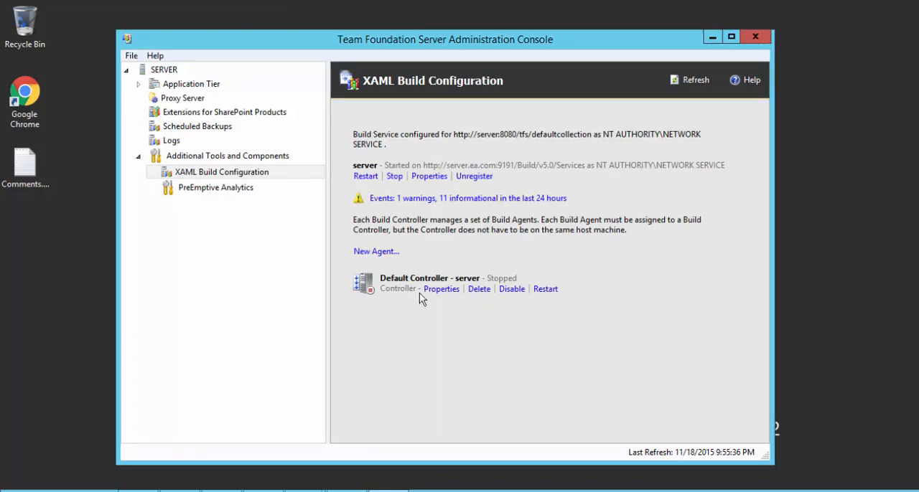
pyautogui.moveTo(551, 310)
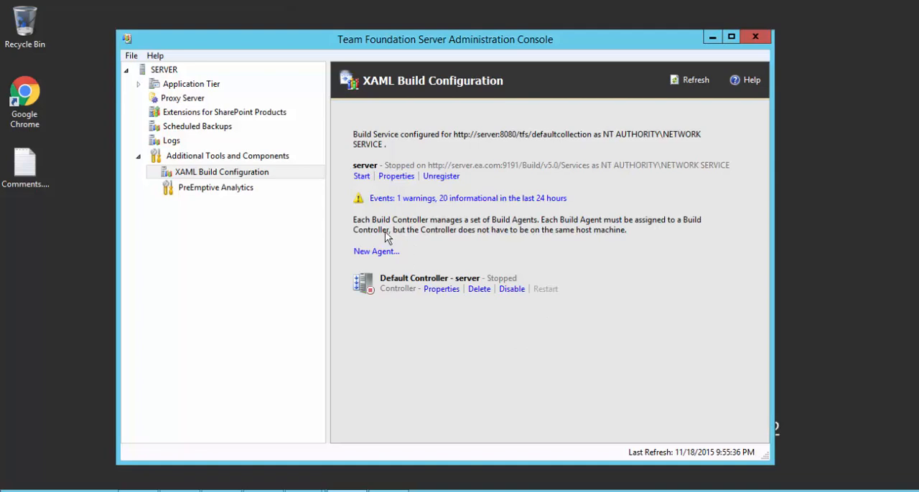
pyautogui.click(361, 175)
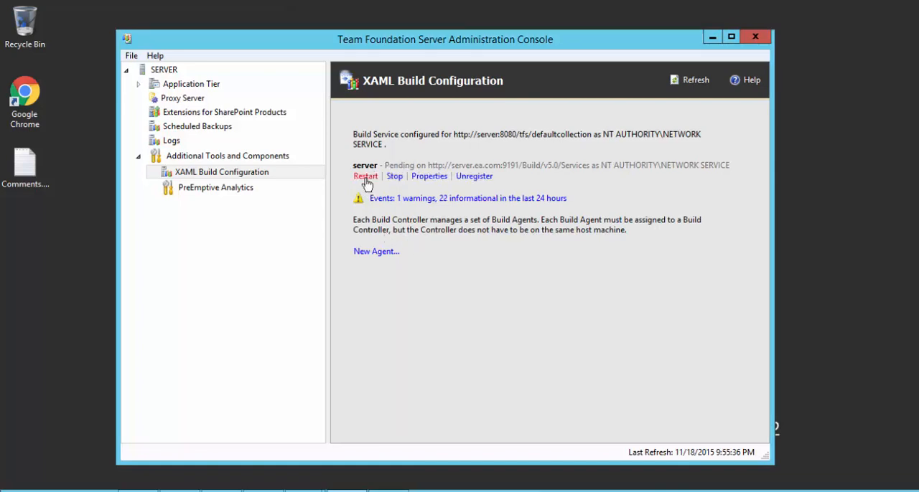
pyautogui.click(365, 175)
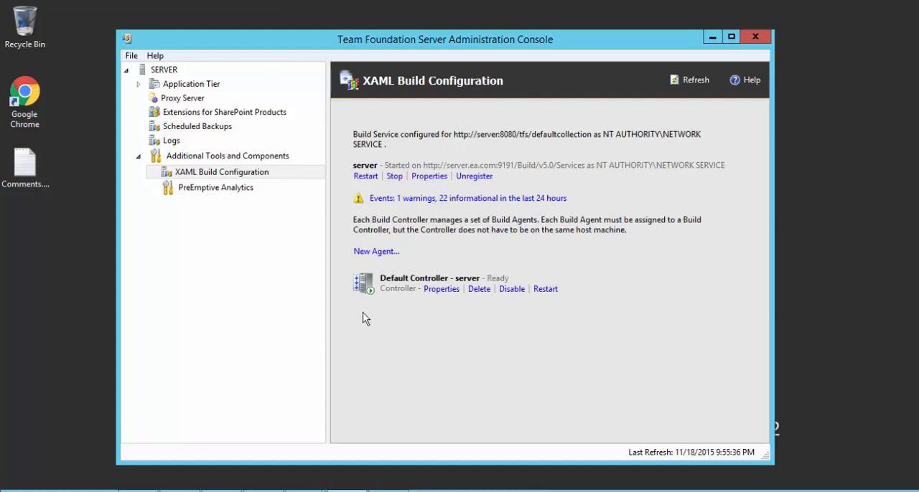
pyautogui.moveTo(558, 270)
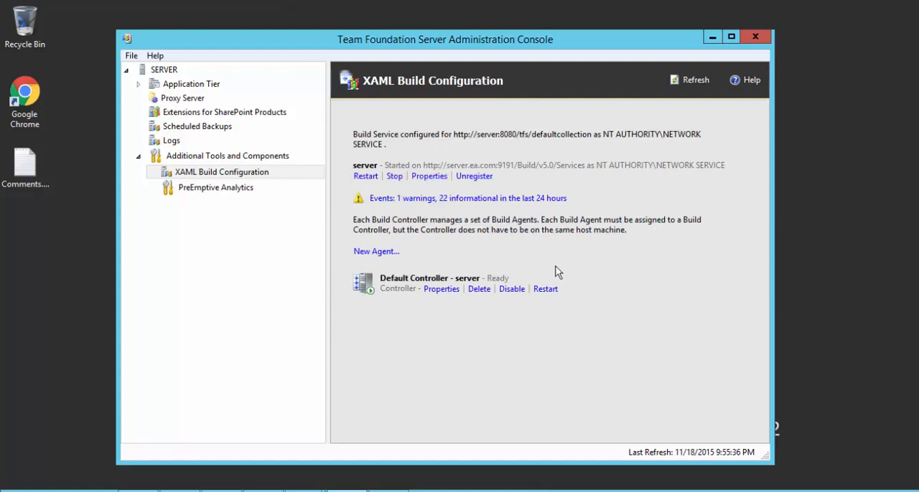
pyautogui.moveTo(614, 264)
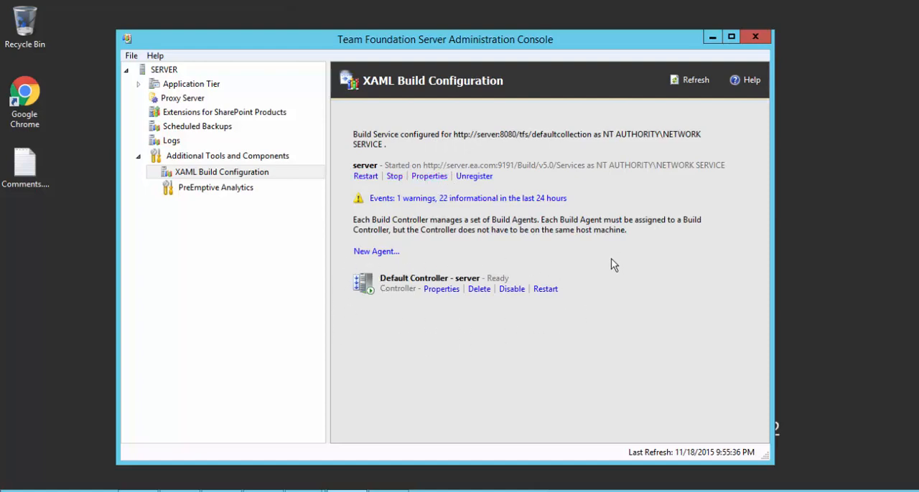
pyautogui.moveTo(417, 281)
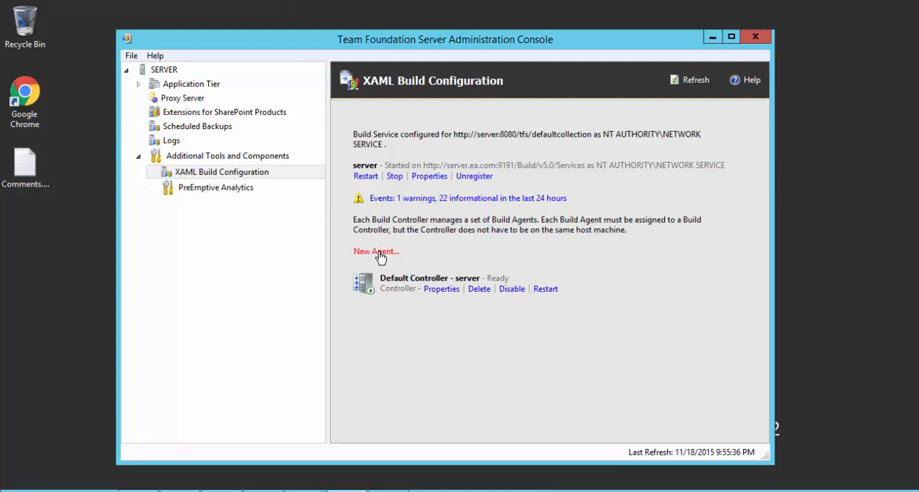
# - Add a new agent, Default Agent - server, assigned to Default Controller - server and review its working directory
pyautogui.click(376, 252)
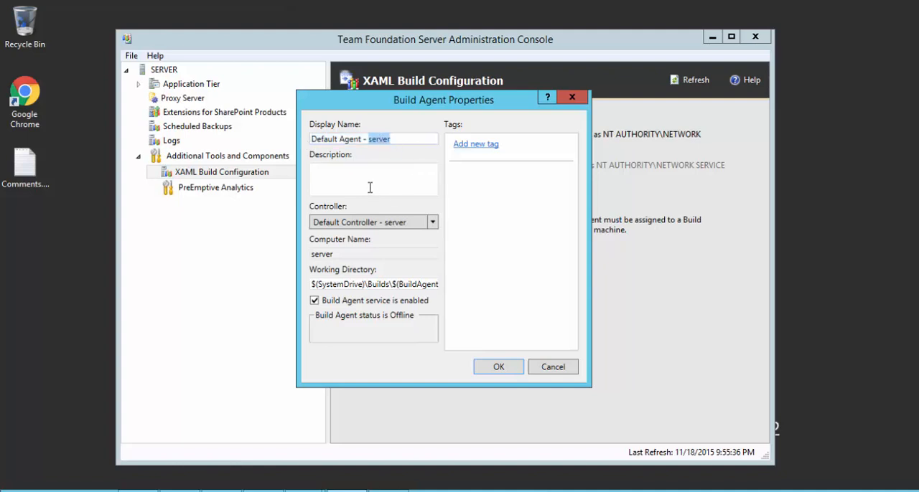
pyautogui.click(432, 221)
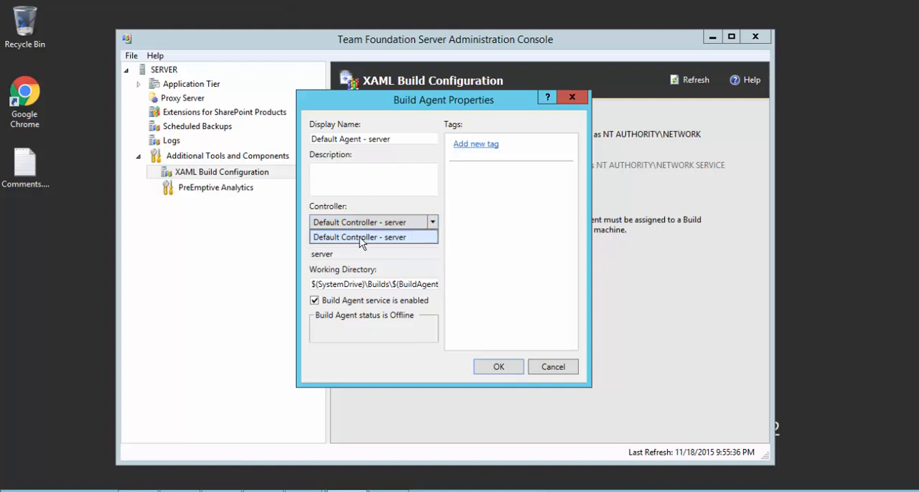
pyautogui.click(362, 237)
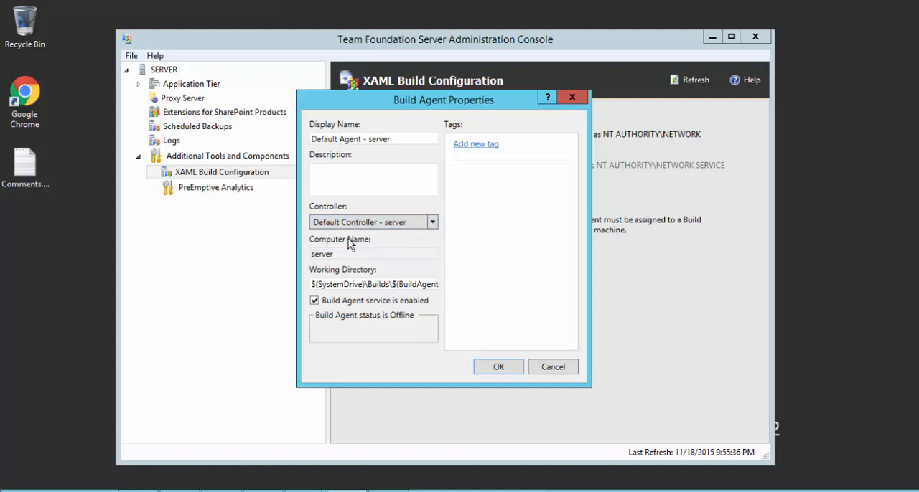
pyautogui.moveTo(379, 241)
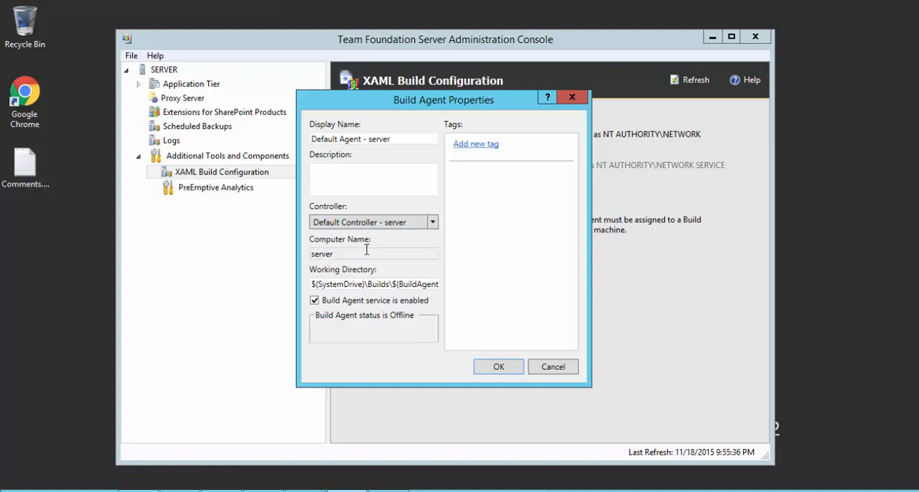
pyautogui.click(373, 284)
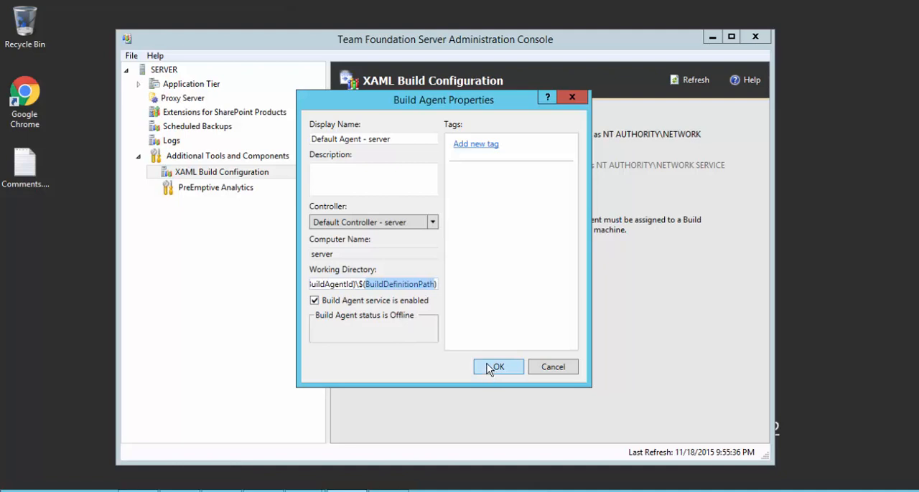
# - Create the agent, then check its properties show Ready under Default Controller - server and close them
pyautogui.click(497, 367)
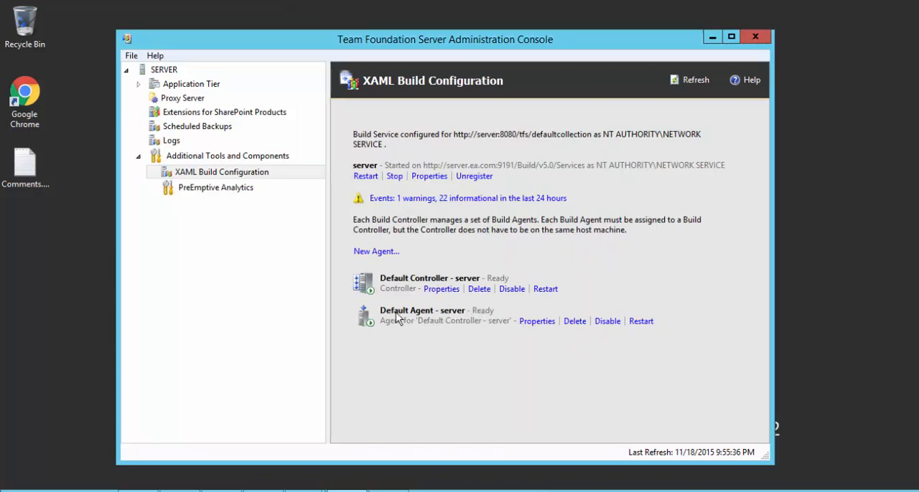
pyautogui.moveTo(396, 329)
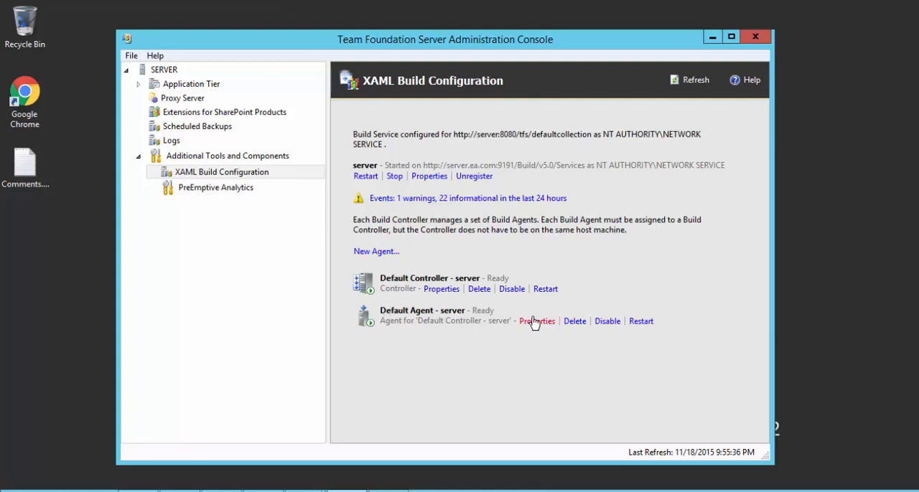
pyautogui.click(537, 322)
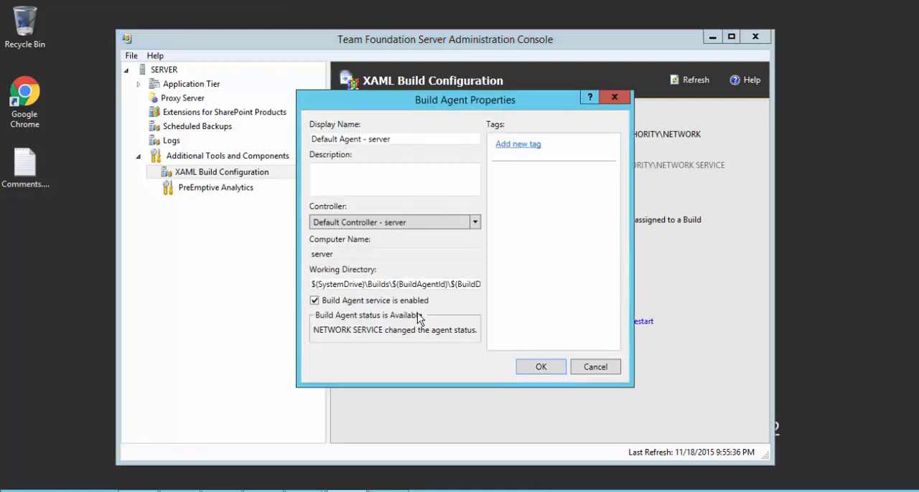
pyautogui.moveTo(626, 107)
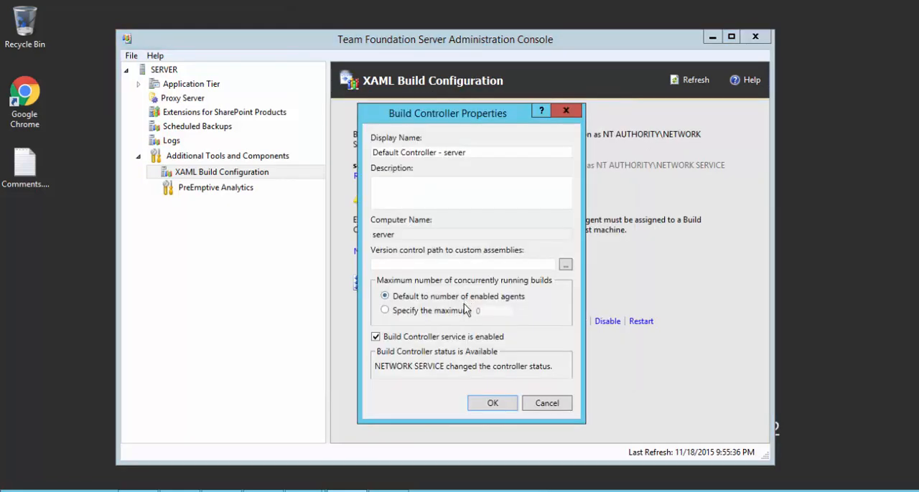
pyautogui.click(491, 403)
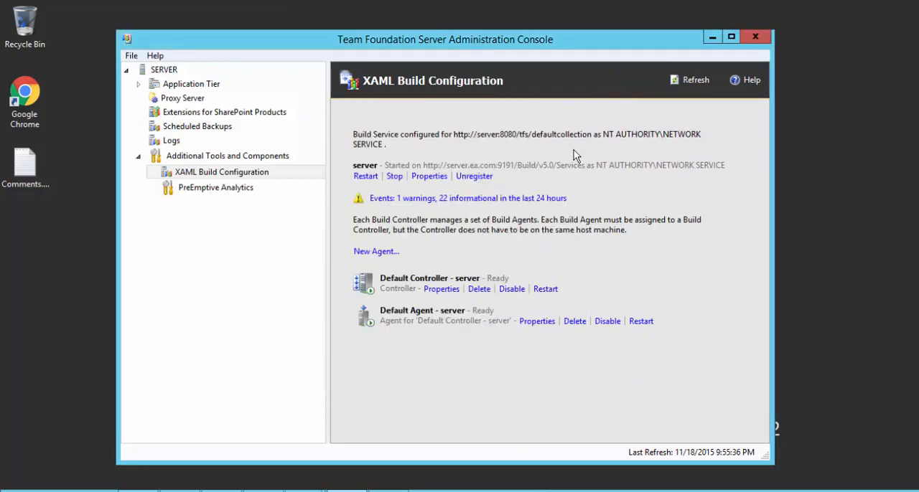
pyautogui.moveTo(612, 265)
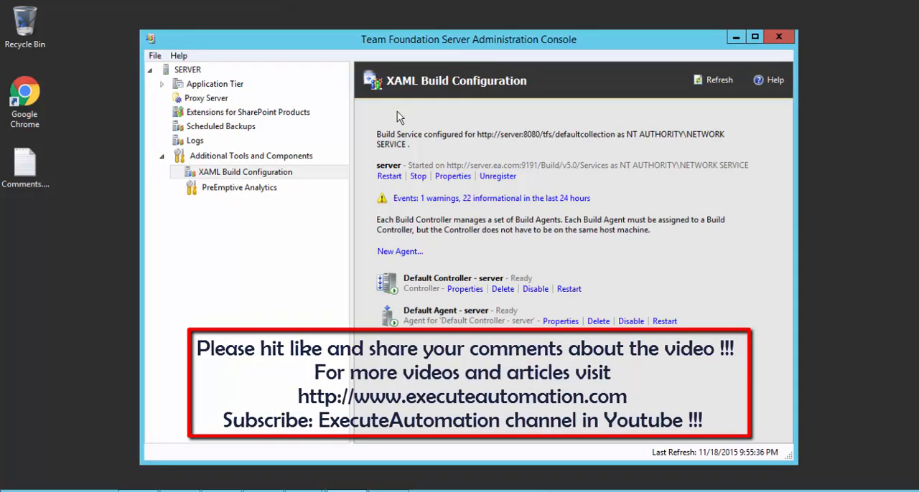
pyautogui.moveTo(428, 56)
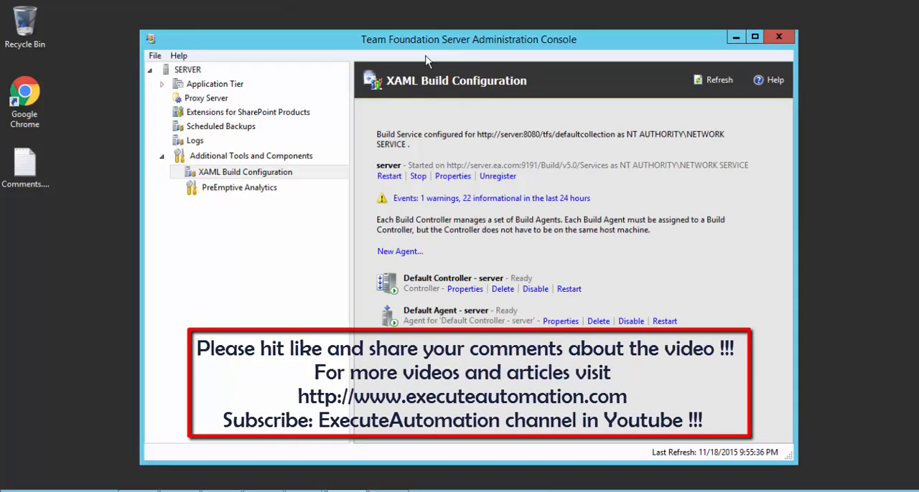
pyautogui.moveTo(567, 49)
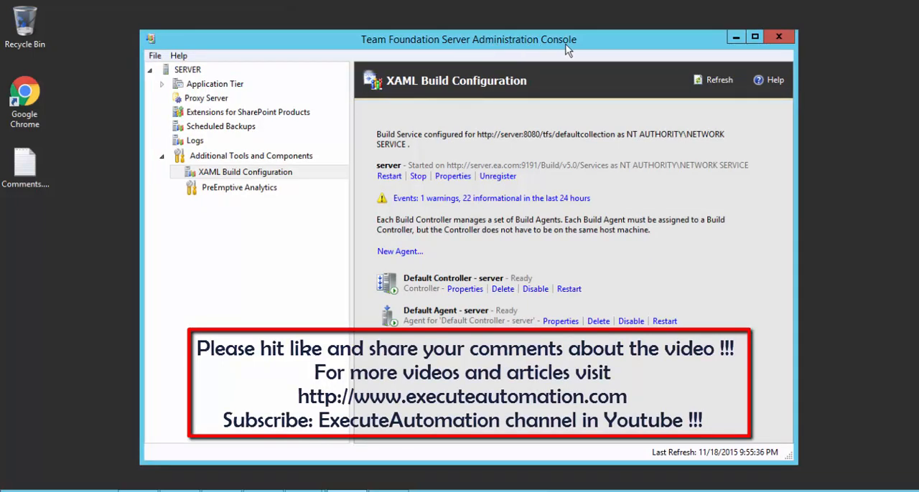
pyautogui.moveTo(569, 246)
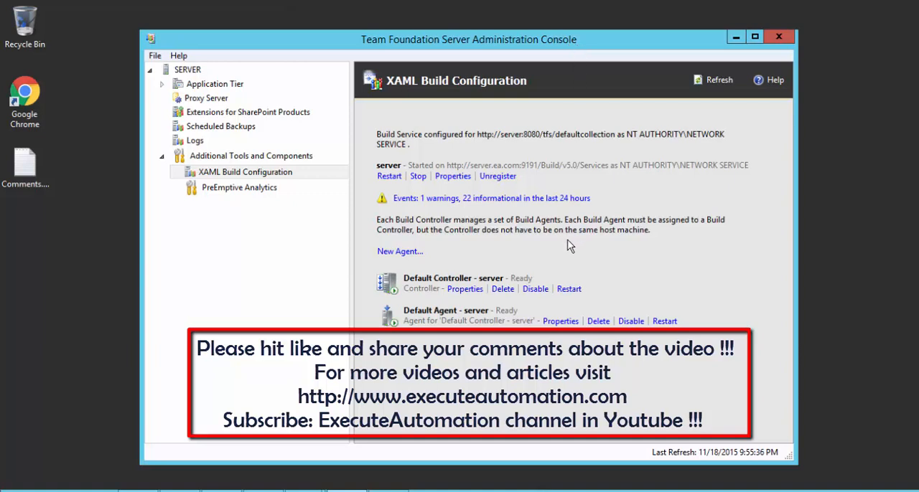